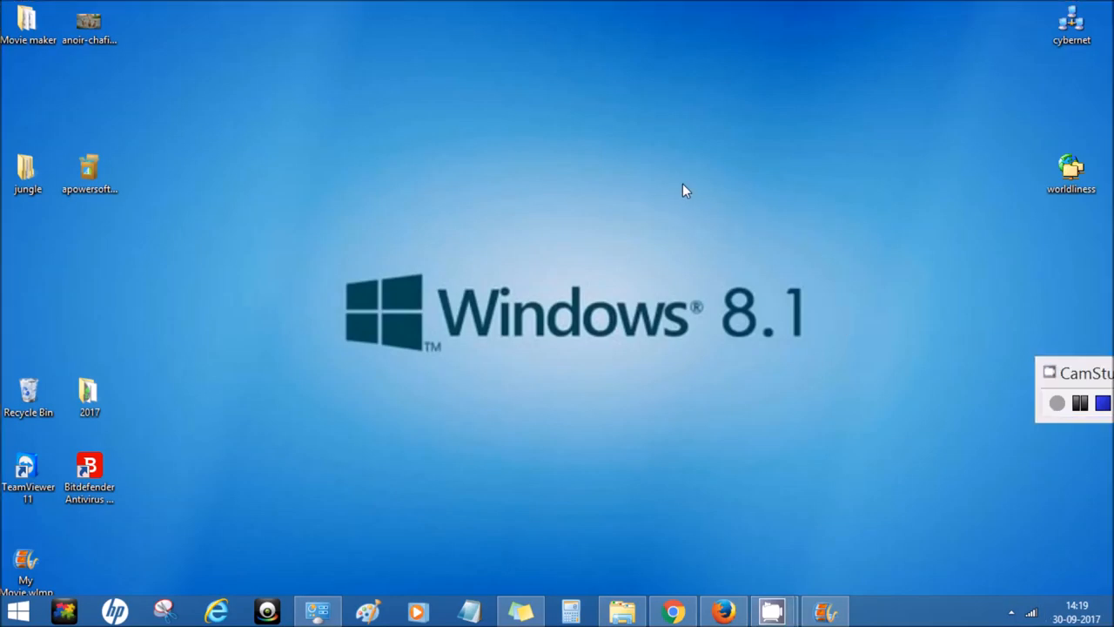
{"action": "mouse_move", "coordinate": [770, 7]}
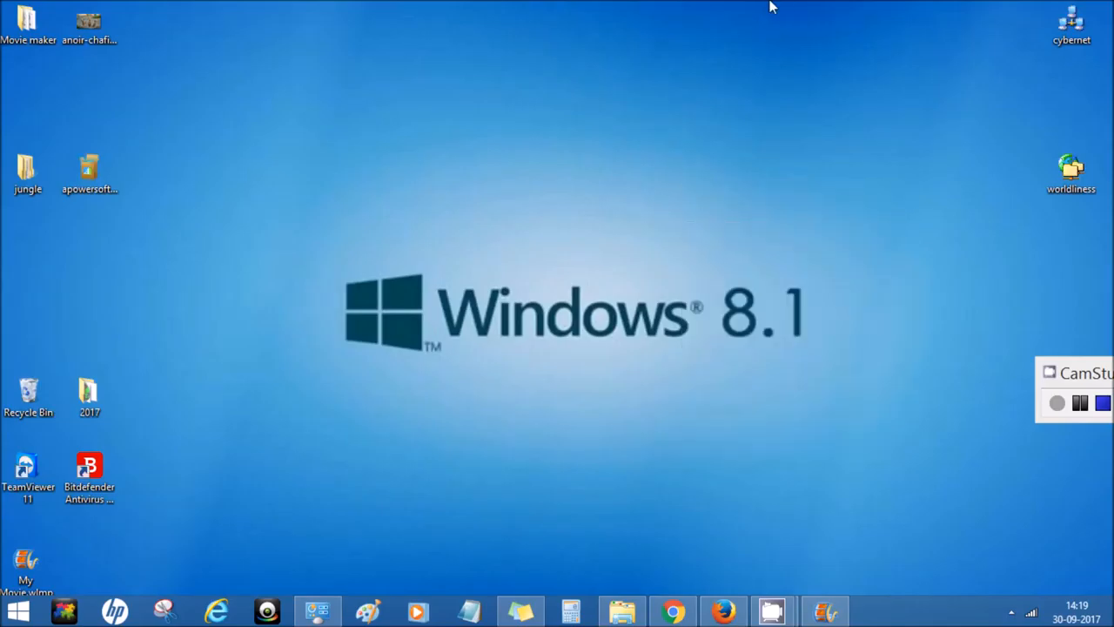
{"action": "mouse_move", "coordinate": [721, 40]}
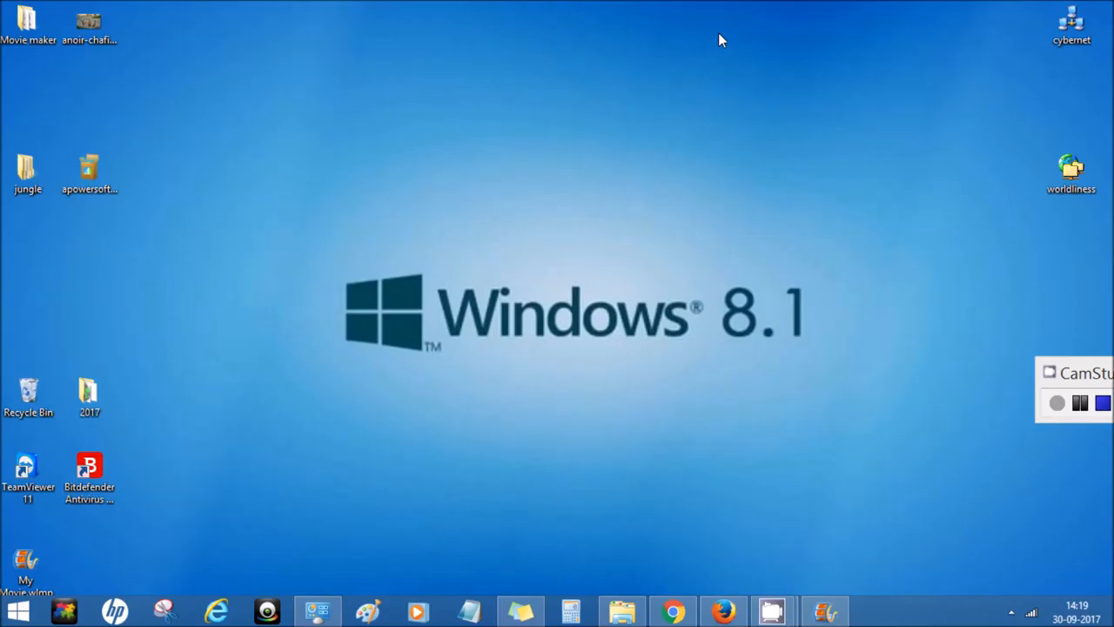
{"action": "mouse_move", "coordinate": [477, 254]}
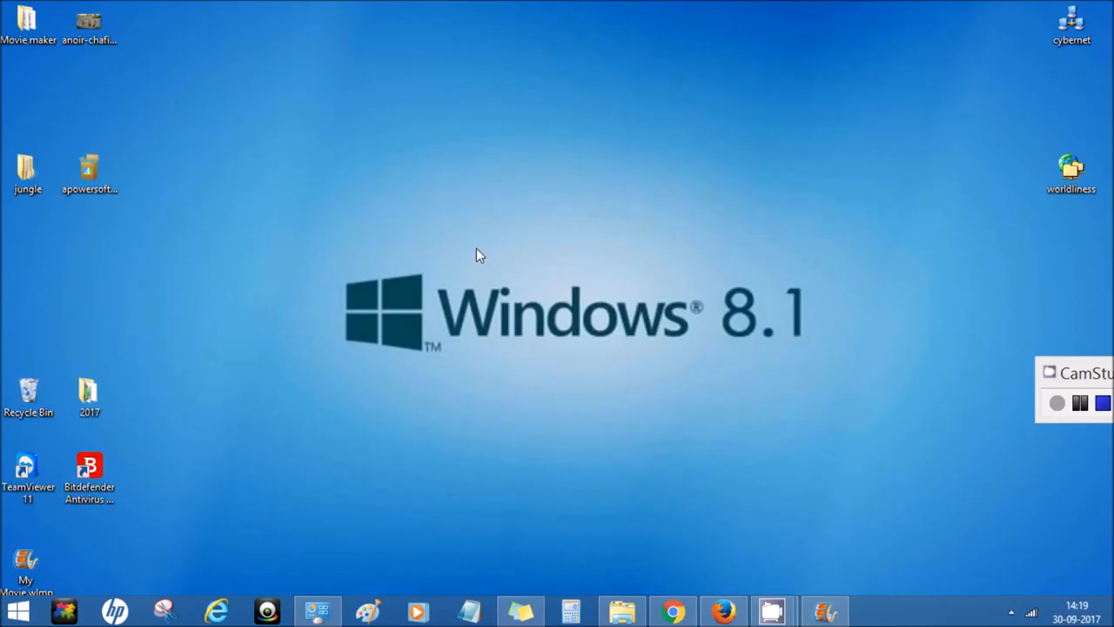
{"action": "mouse_move", "coordinate": [488, 258]}
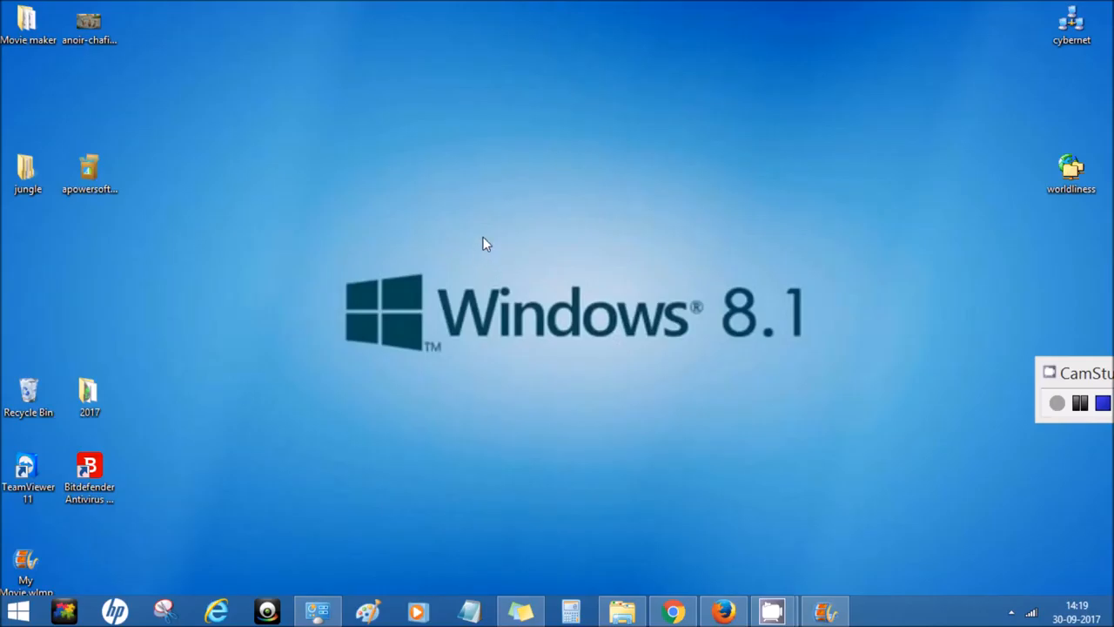
{"action": "mouse_move", "coordinate": [87, 442]}
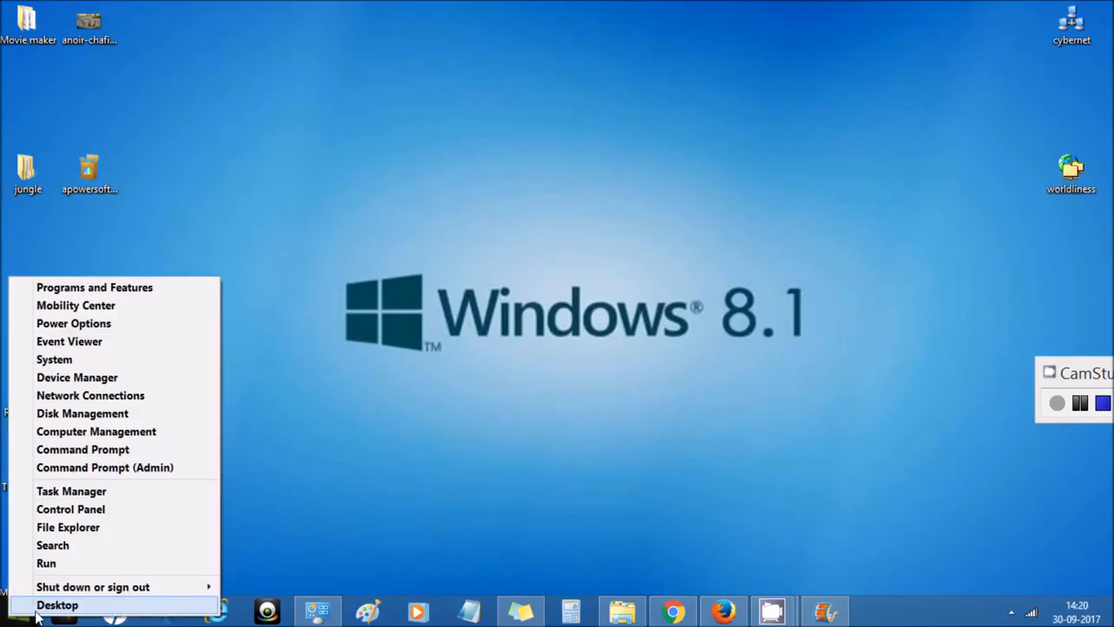
{"action": "mouse_move", "coordinate": [54, 359]}
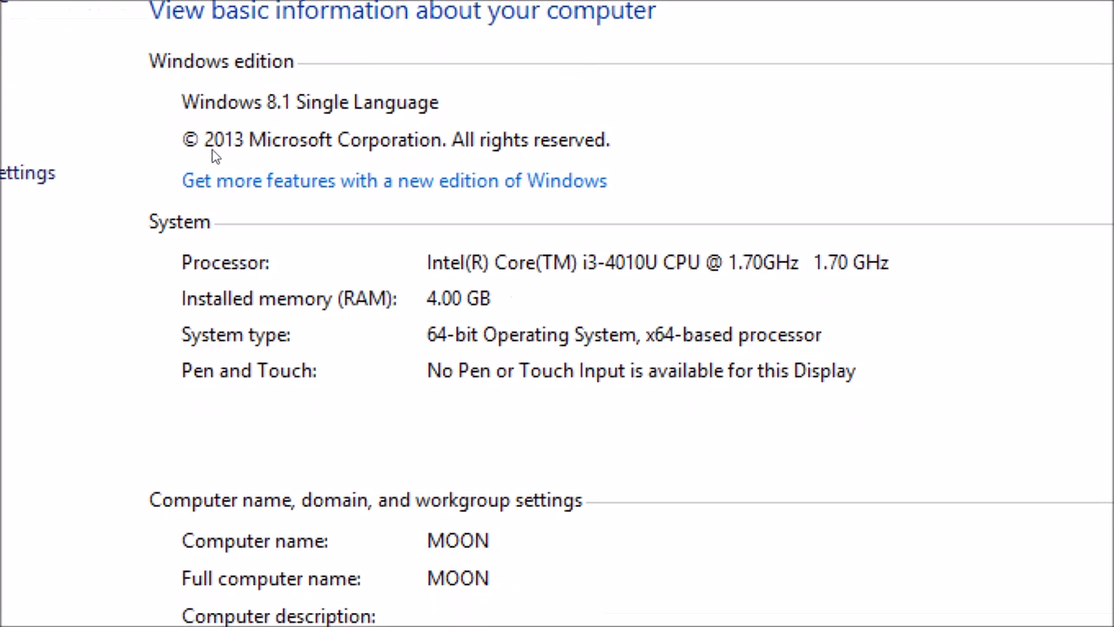
Scroll through the System page's basic info: Windows 8.1 Single Language, Intel Core i3-4010U, 4.00 GB memory
{"action": "scroll", "scroll_direction": "down", "scroll_amount": 3}
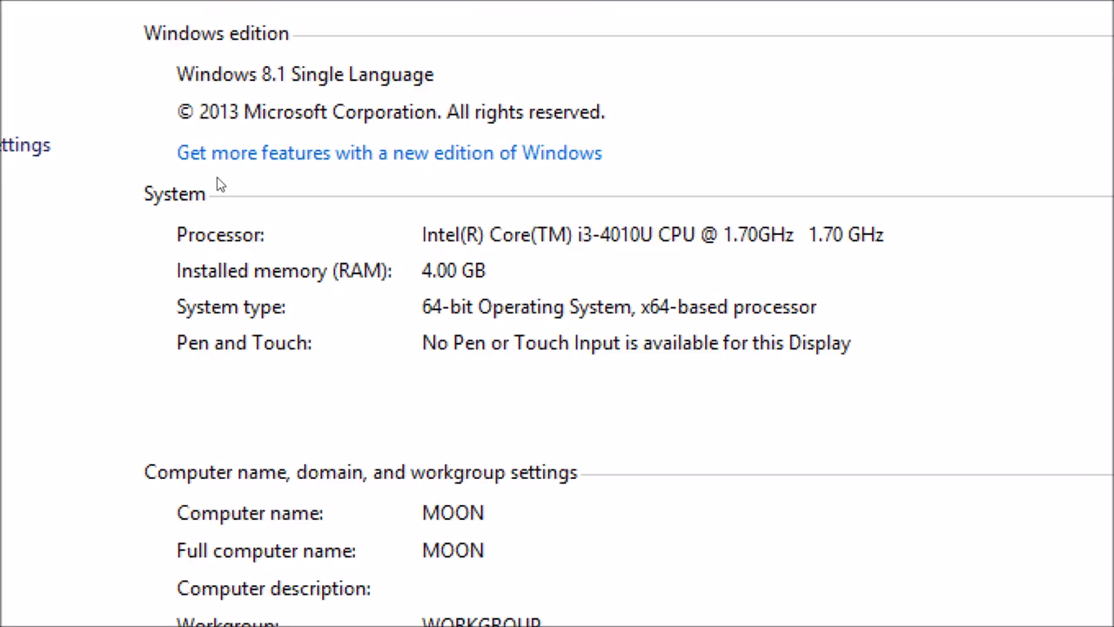
{"action": "scroll", "scroll_direction": "down", "scroll_amount": 3}
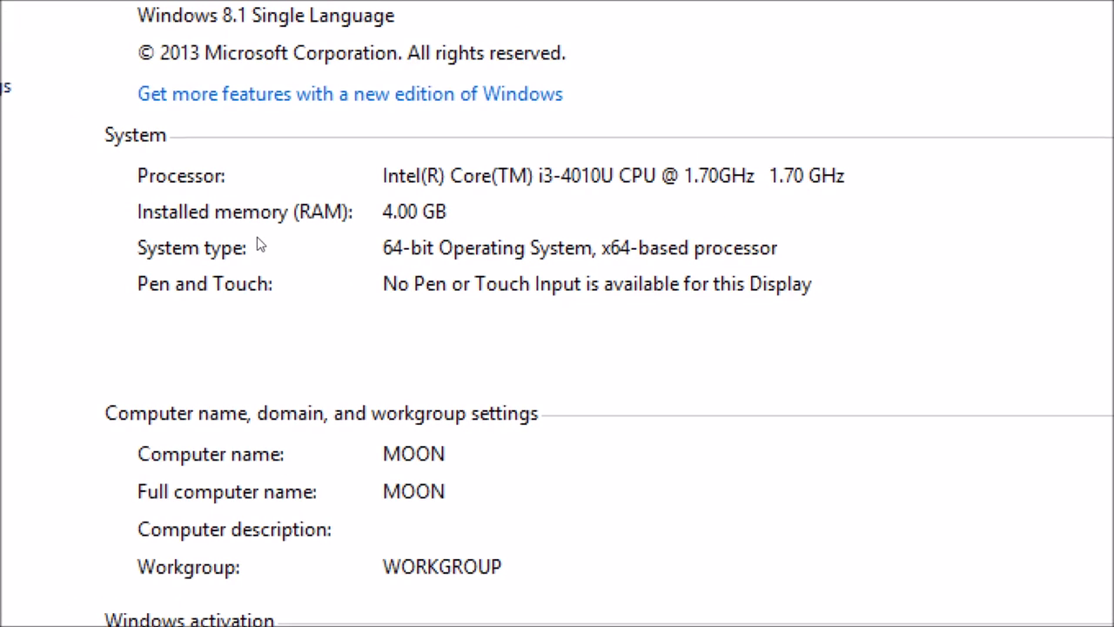
{"action": "scroll", "scroll_direction": "down", "scroll_amount": 3}
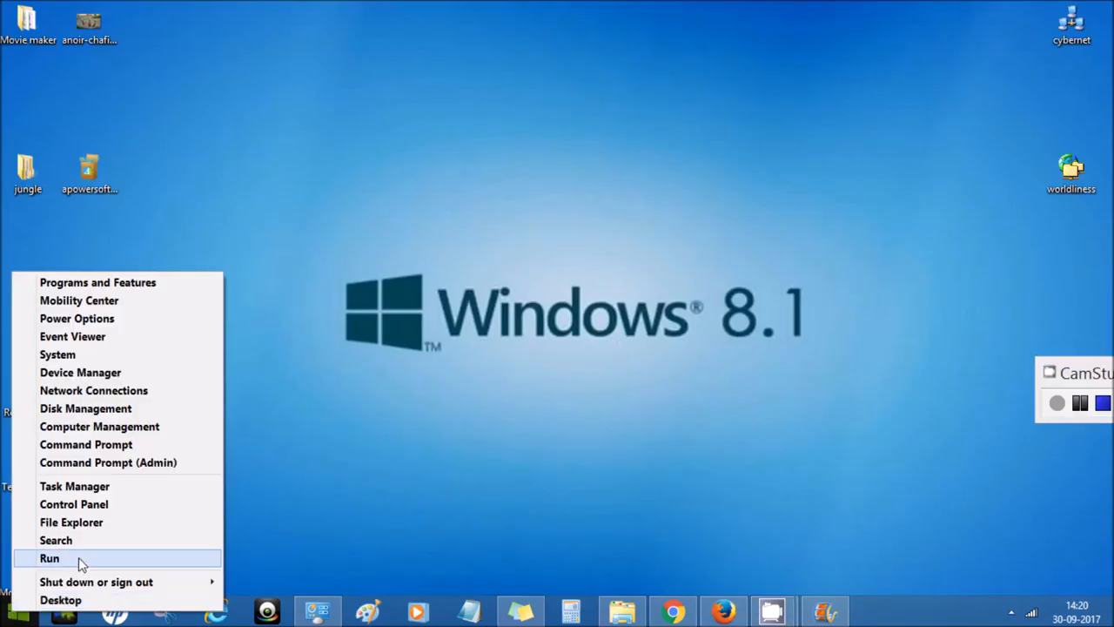
Launch msinfo32.exe from the Run dialog so System Information shows its system summary
{"action": "left_click", "coordinate": [50, 554]}
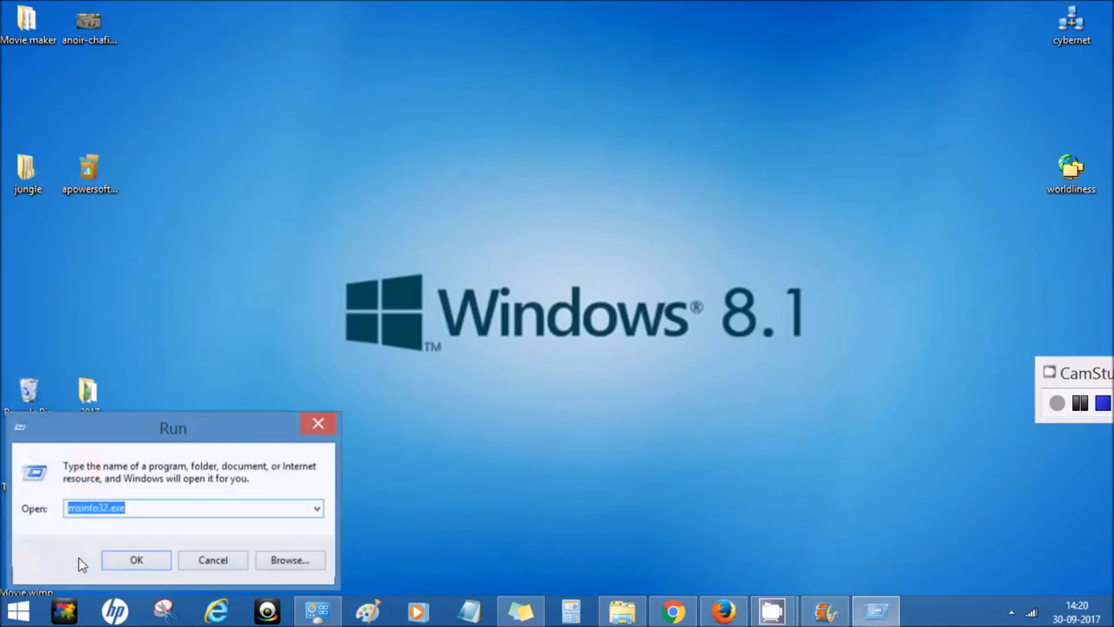
{"action": "left_click_drag", "start_coordinate": [174, 428], "coordinate": [602, 174]}
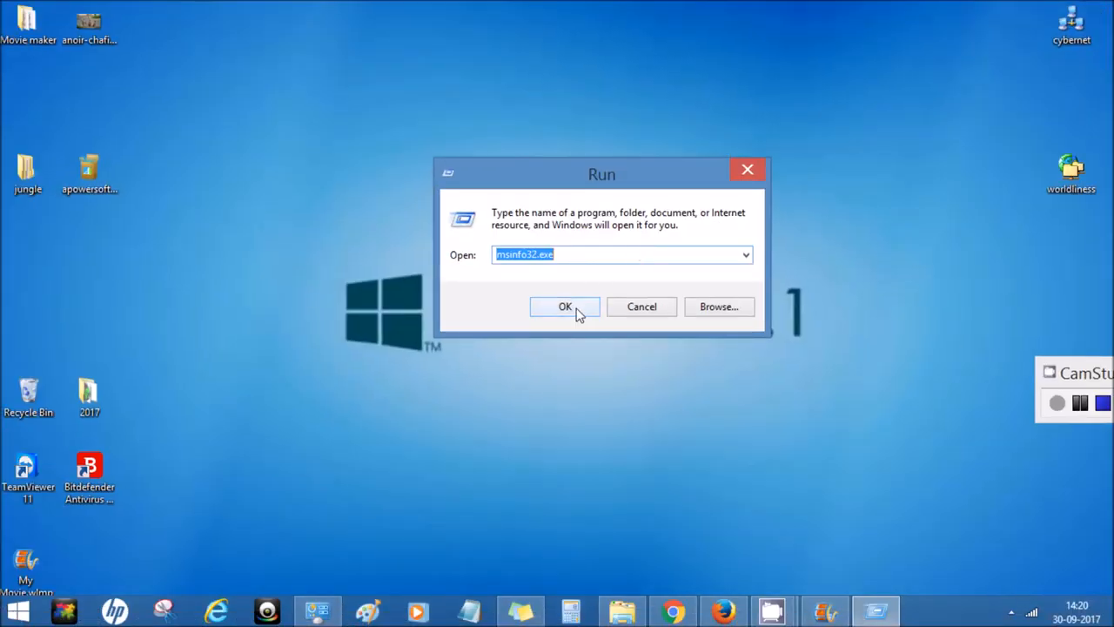
{"action": "left_click", "coordinate": [564, 306]}
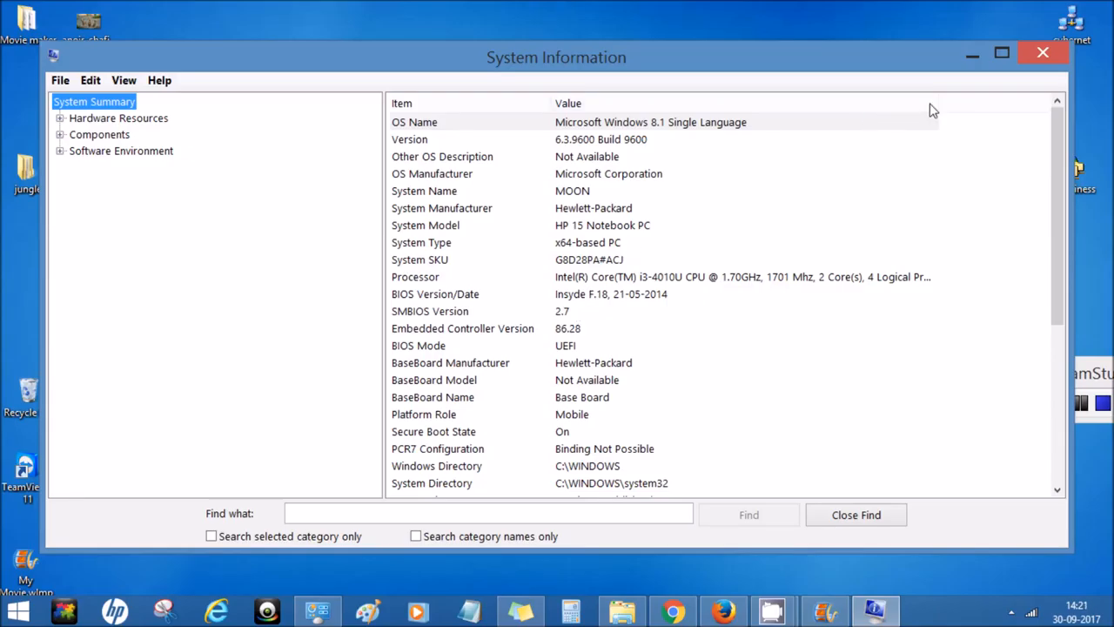
Maximize System Information, expand Hardware Resources and select the OS Version row
{"action": "left_click", "coordinate": [1000, 54]}
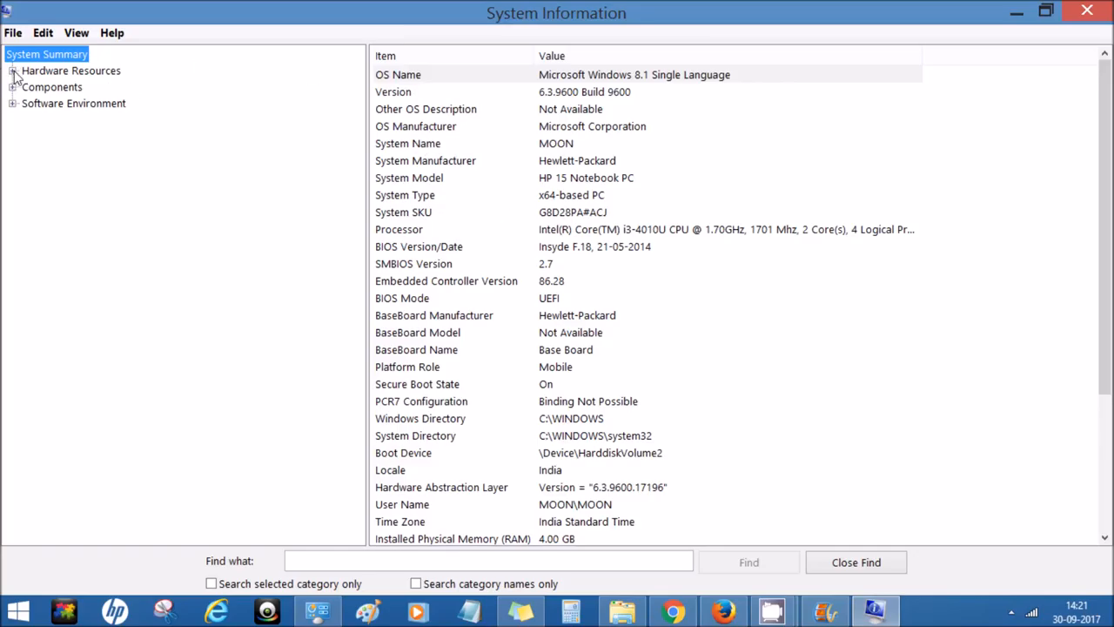
{"action": "left_click", "coordinate": [14, 70]}
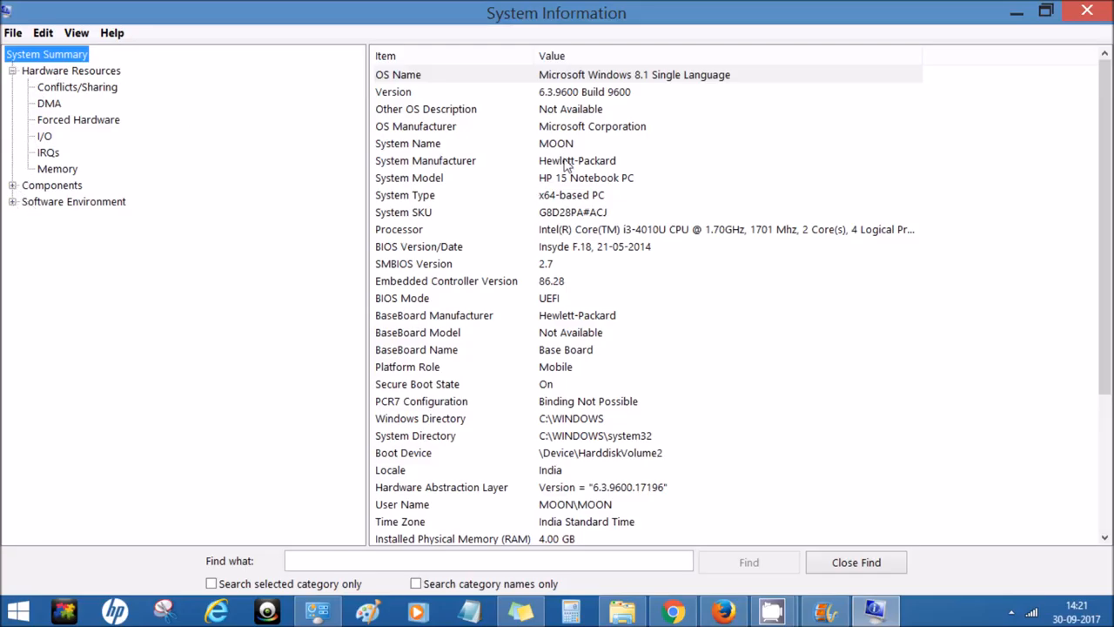
{"action": "left_click", "coordinate": [393, 90]}
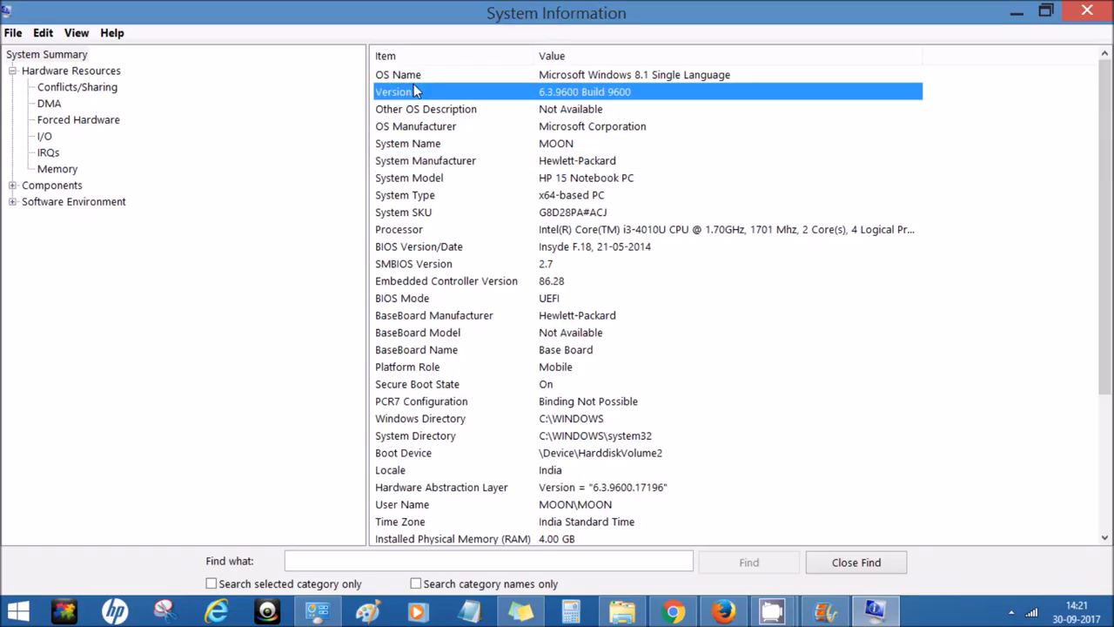
{"action": "mouse_move", "coordinate": [500, 141]}
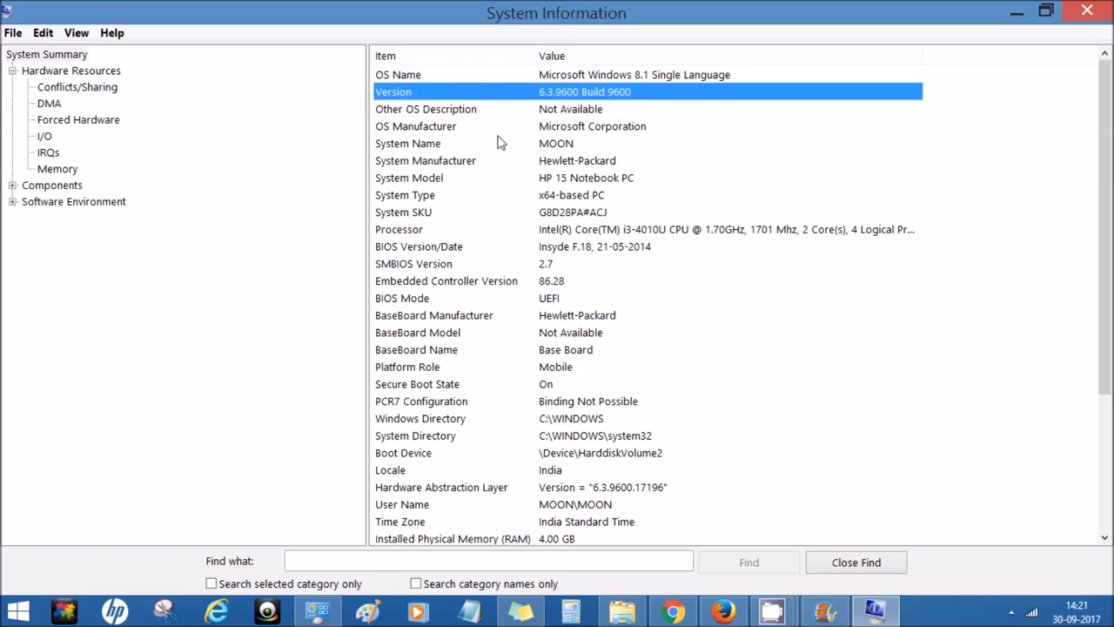
{"action": "mouse_move", "coordinate": [494, 294]}
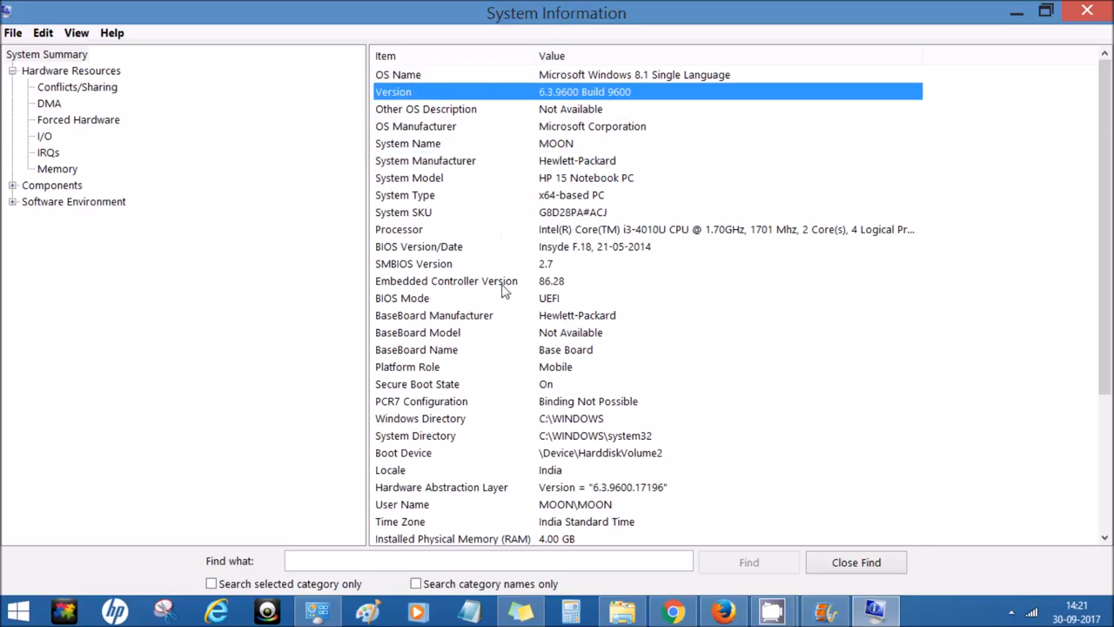
{"action": "mouse_move", "coordinate": [865, 300]}
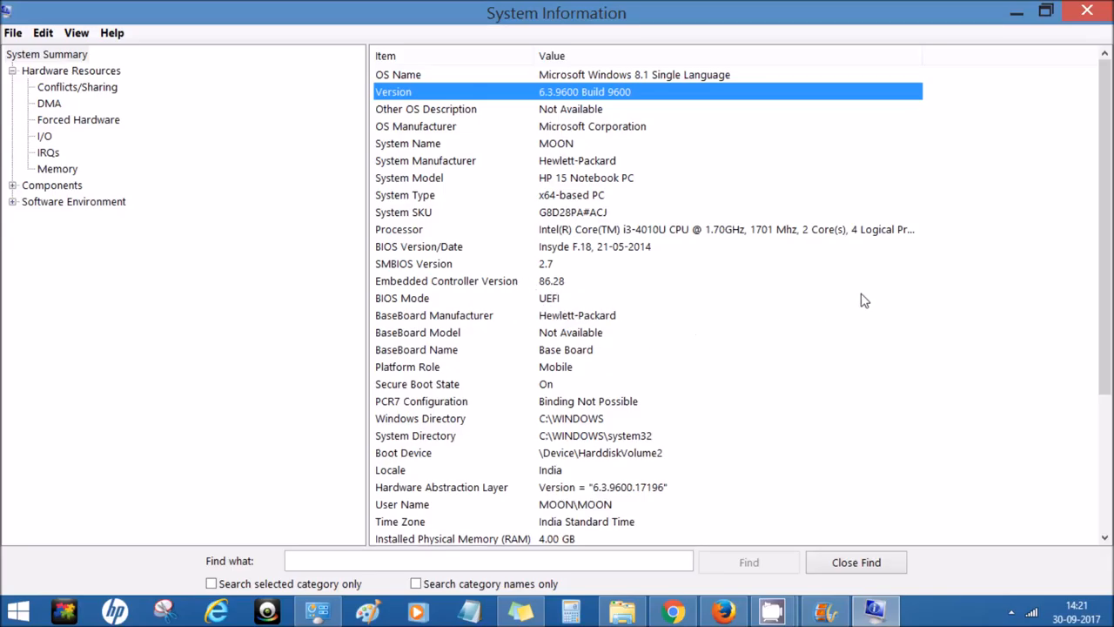
Review the memory entries (4.00 GB installed, 1.38 GB available) and close System Information
{"action": "scroll", "scroll_direction": "down", "scroll_amount": 3}
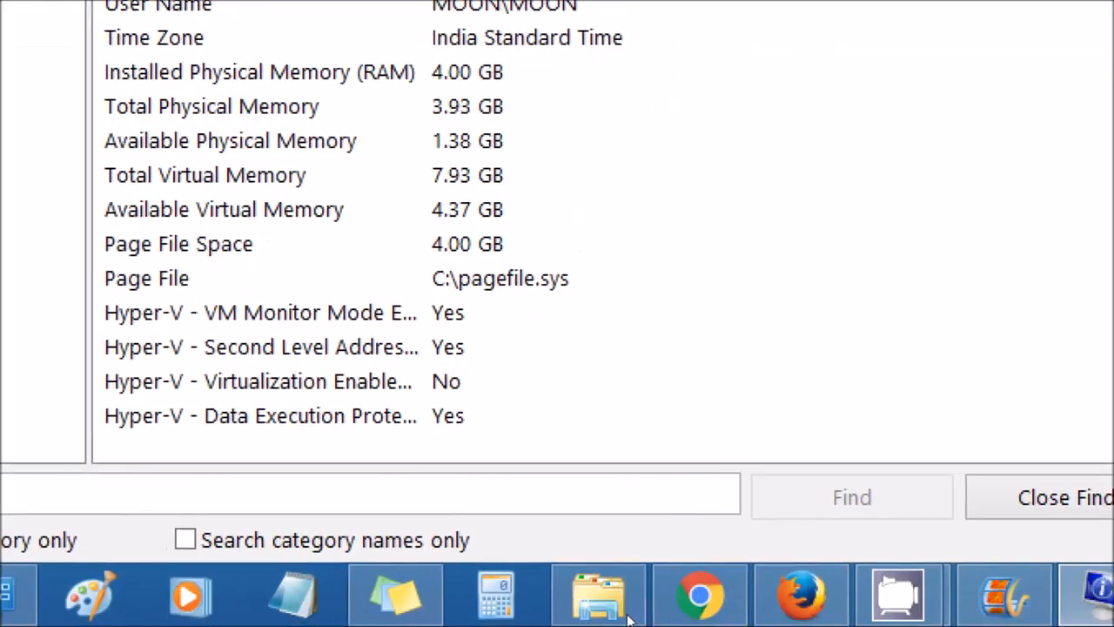
{"action": "left_click", "coordinate": [1043, 10]}
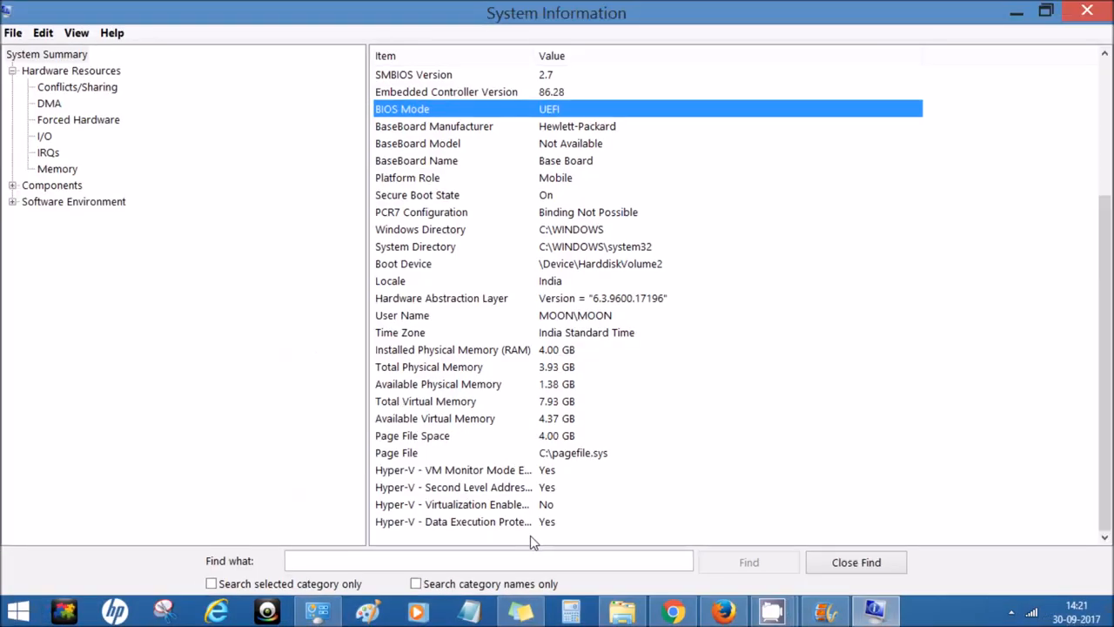
{"action": "mouse_move", "coordinate": [1058, 59]}
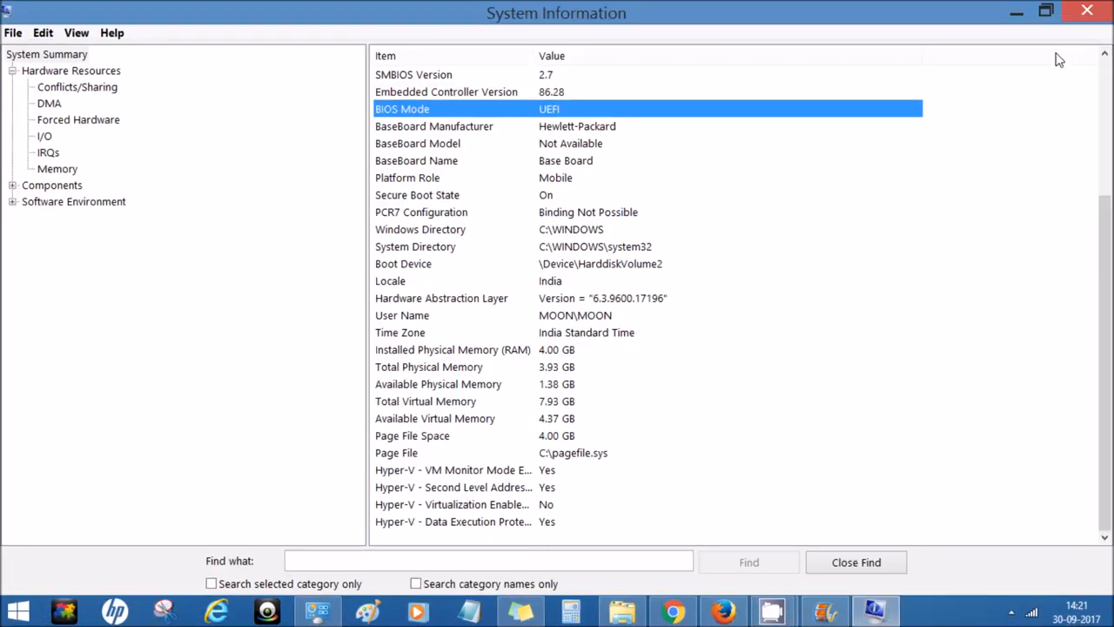
{"action": "left_click", "coordinate": [1079, 10]}
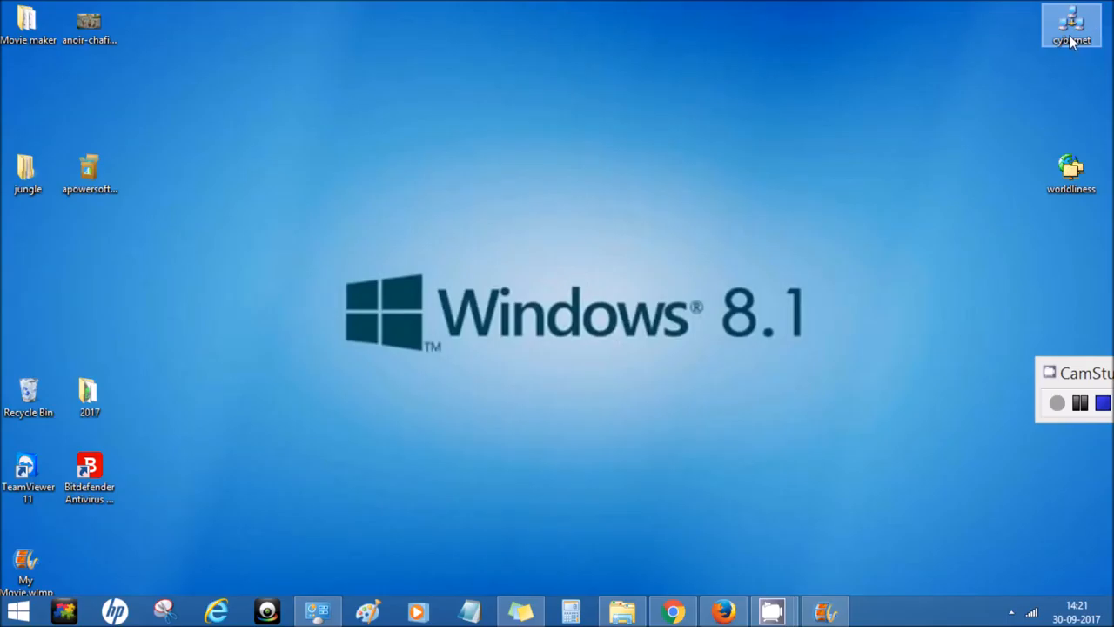
{"action": "mouse_move", "coordinate": [957, 118]}
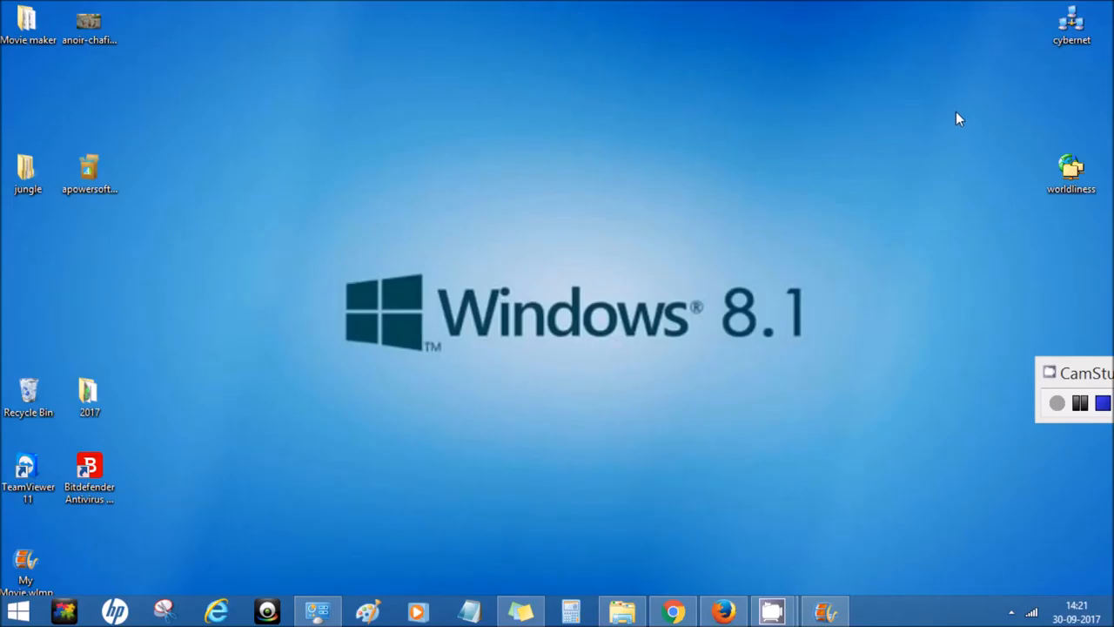